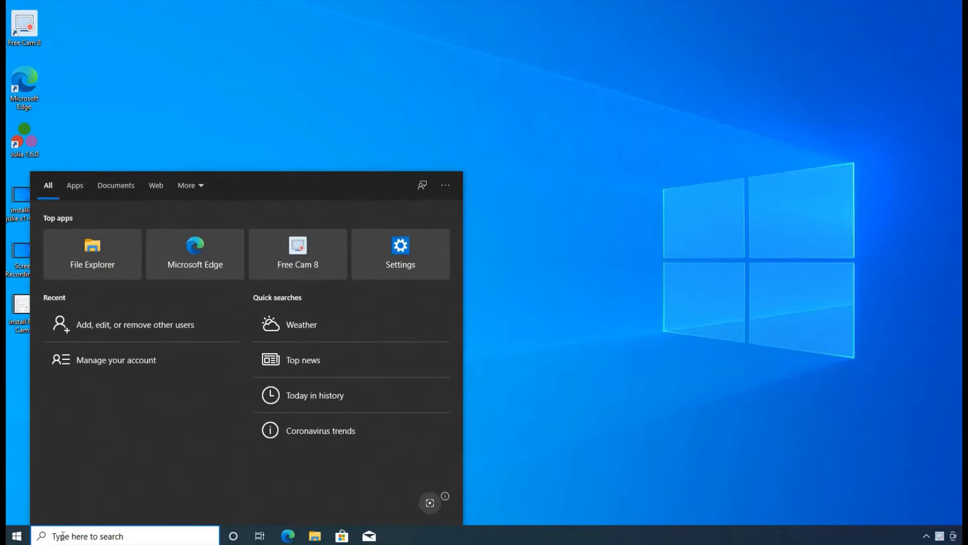
# - Search 'user', then 'accoun' in Start to find Manage your account
pyautogui.write('user')
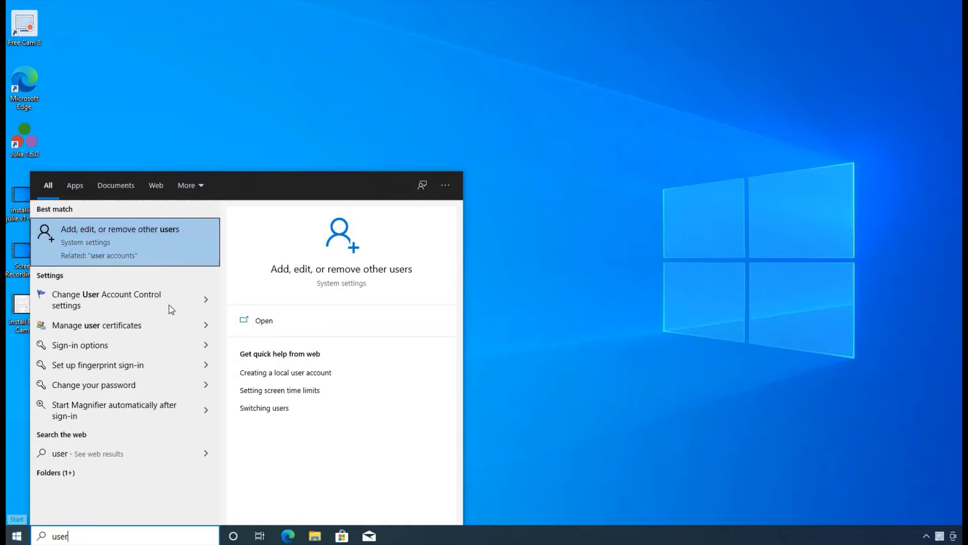
pyautogui.moveTo(16, 533)
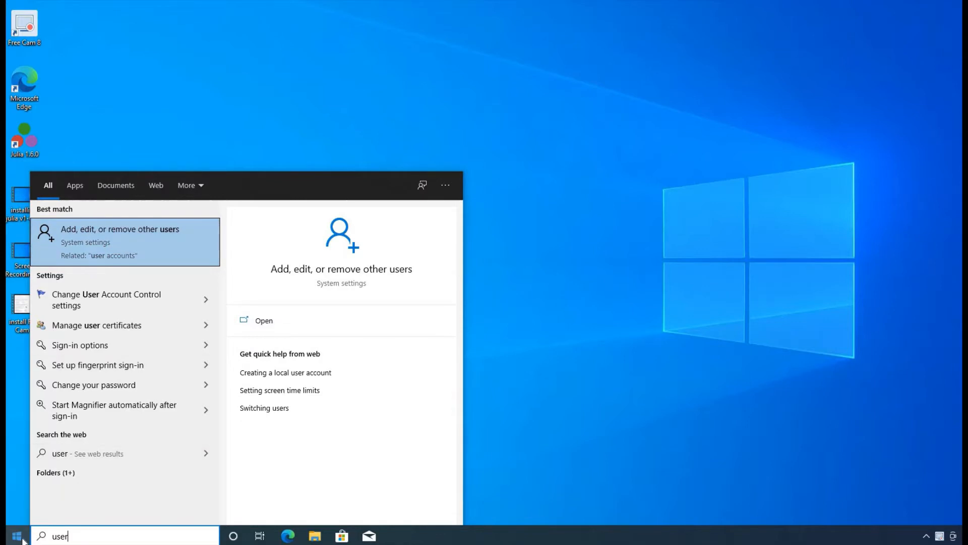
pyautogui.click(9, 536)
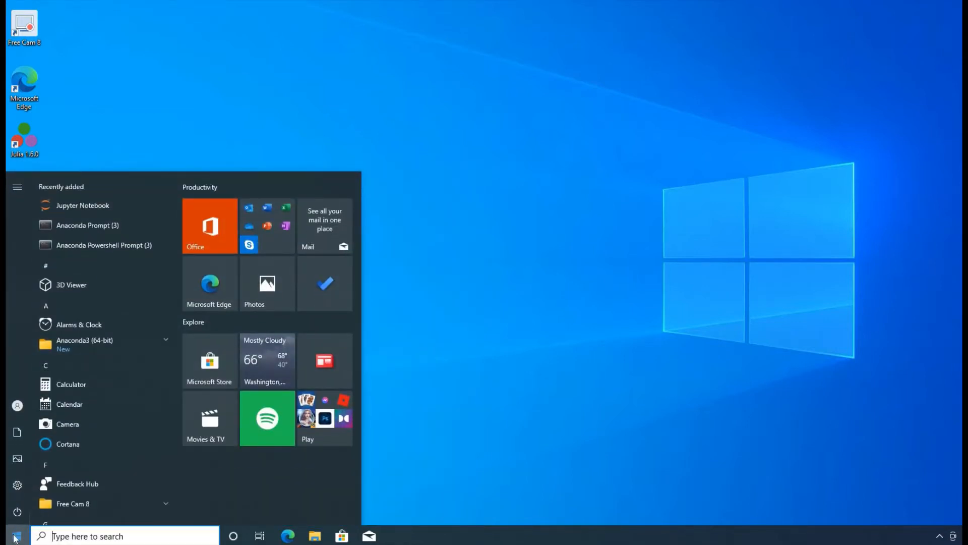
pyautogui.write('user')
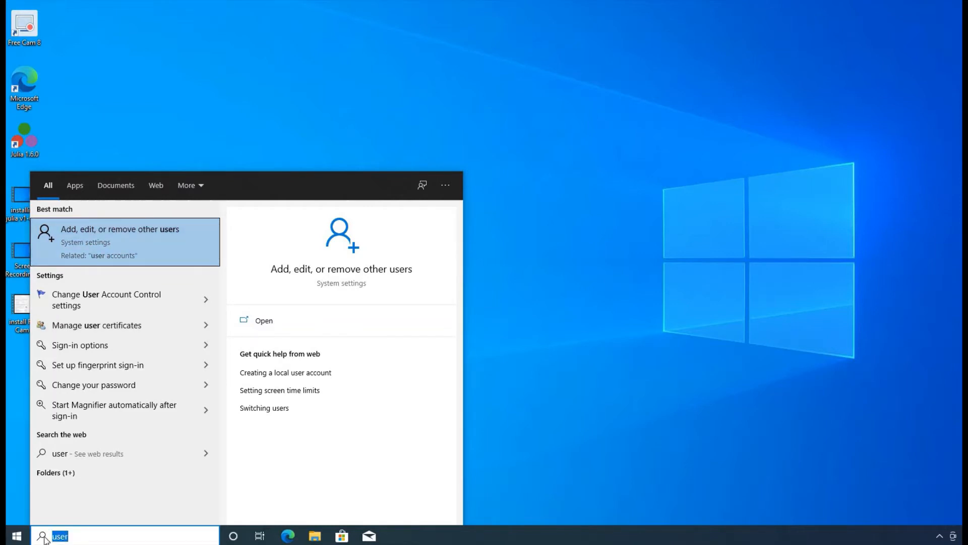
pyautogui.write('accoun')
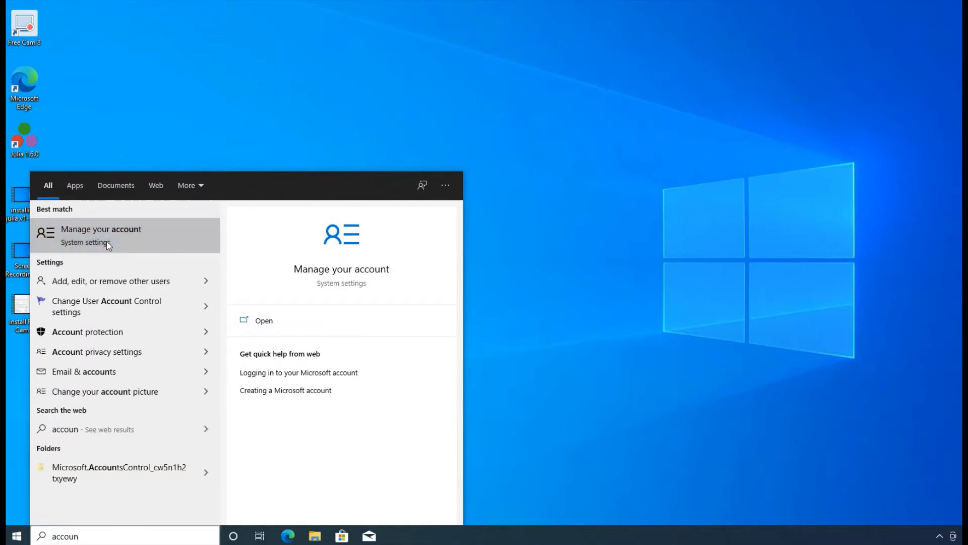
# - Open Manage your account, then the Family & other users page
pyautogui.click(101, 234)
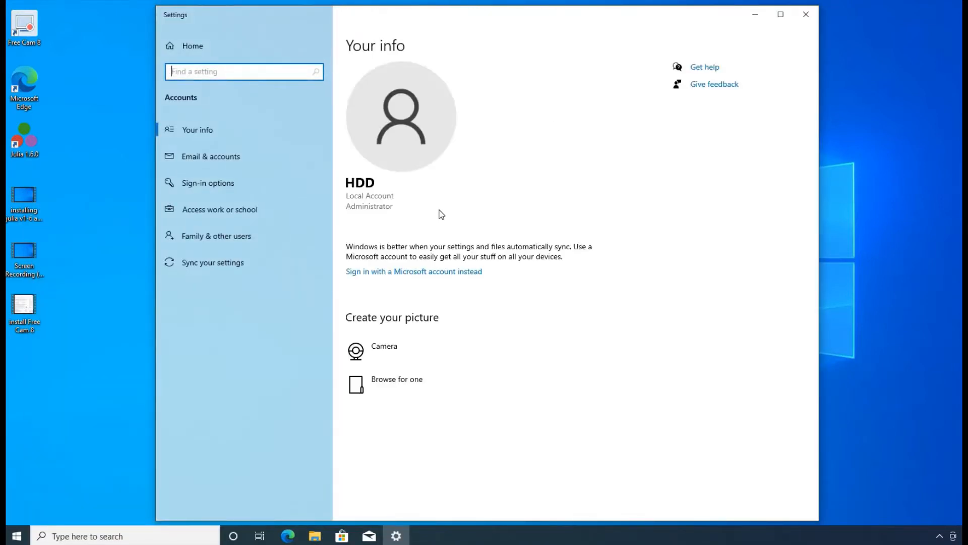
pyautogui.moveTo(216, 236)
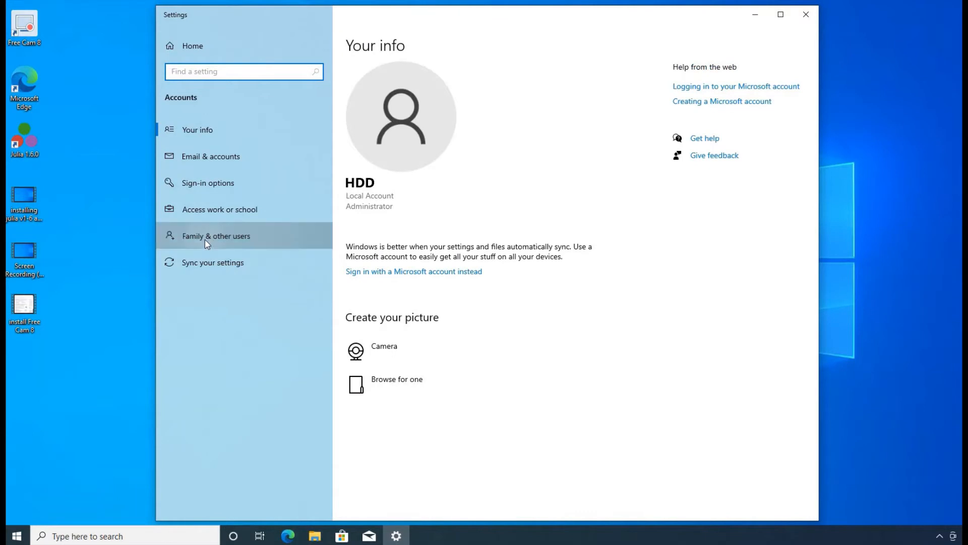
pyautogui.click(216, 235)
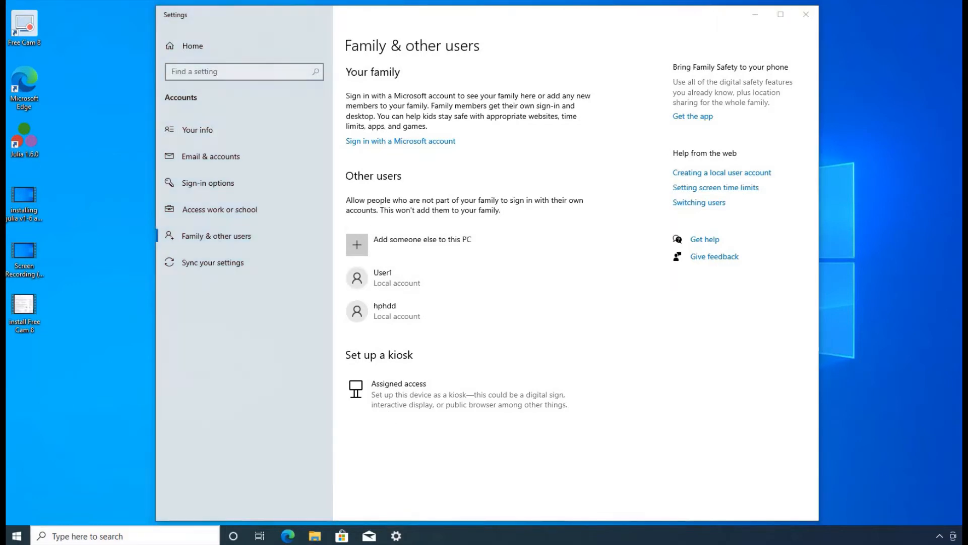
pyautogui.write('us')
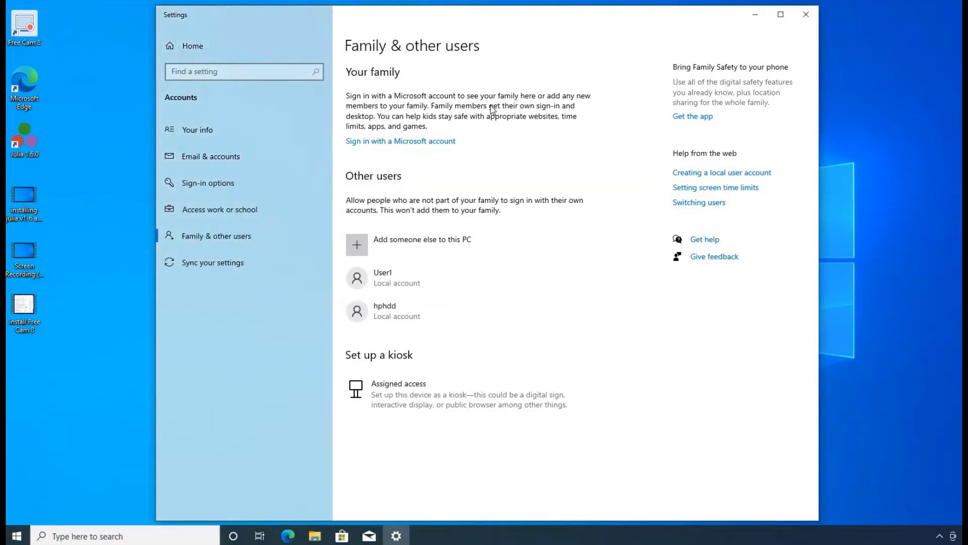
pyautogui.moveTo(290, 185)
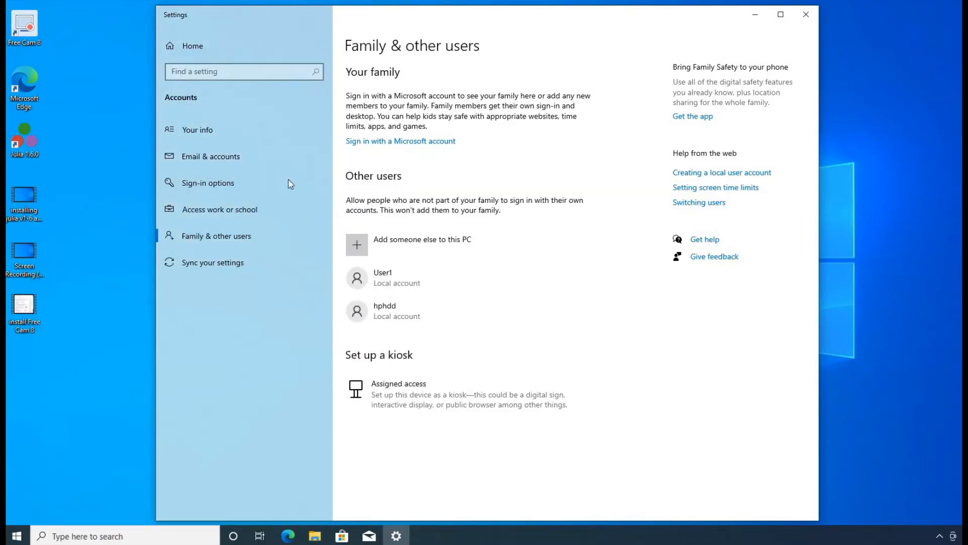
pyautogui.moveTo(415, 251)
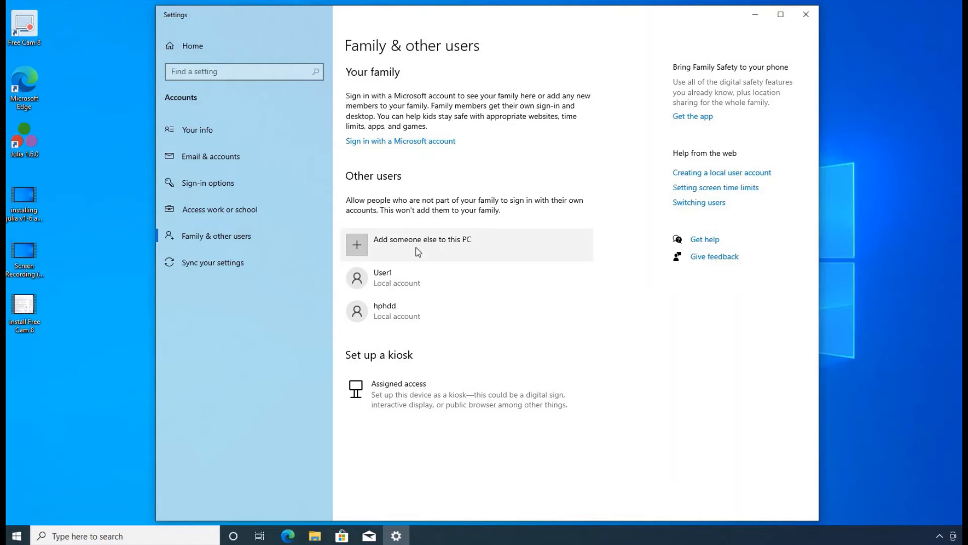
# - Add someone else without sign-in info or a Microsoft account
pyautogui.click(421, 244)
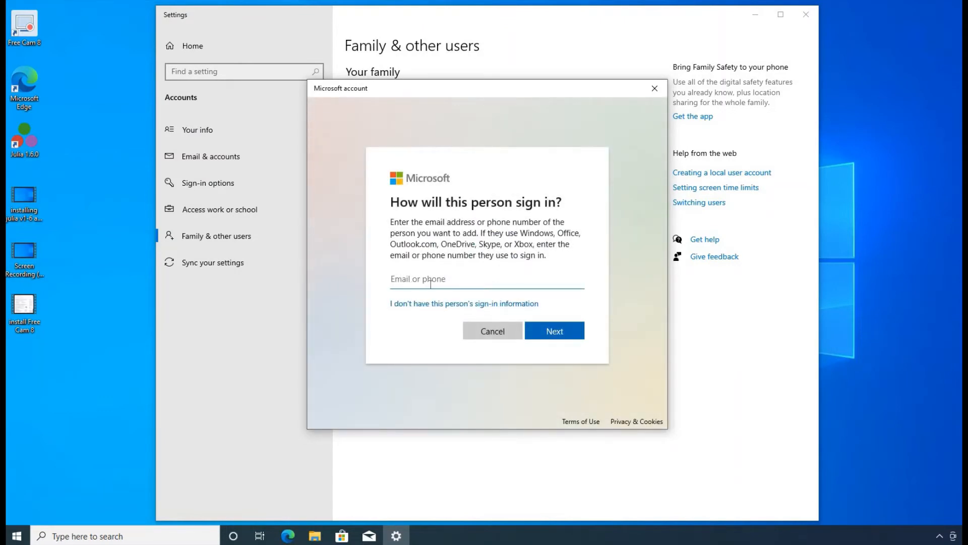
pyautogui.moveTo(449, 266)
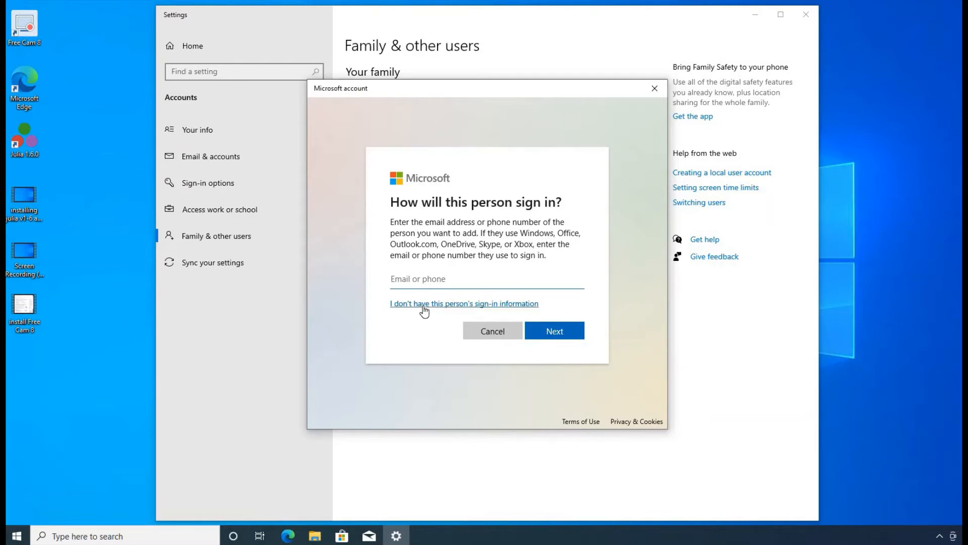
pyautogui.moveTo(415, 307)
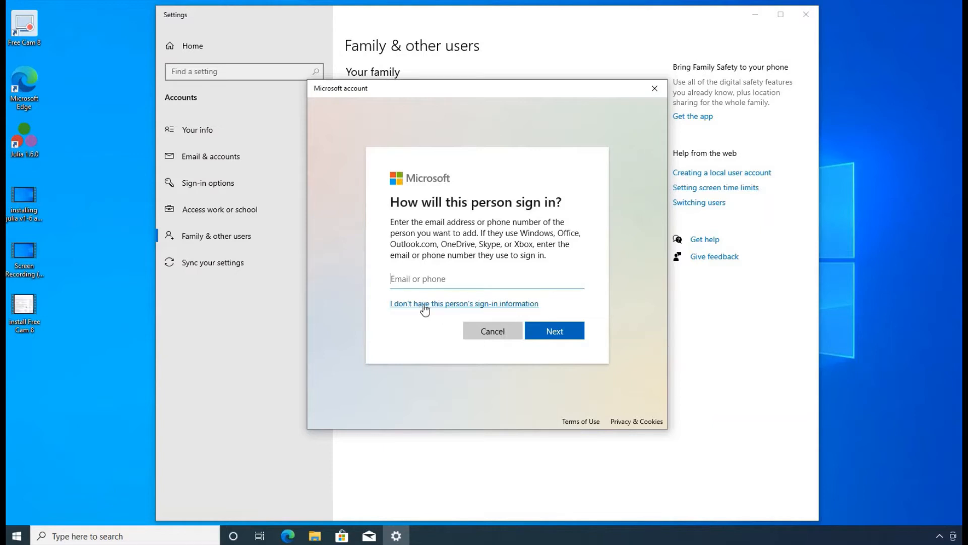
pyautogui.click(464, 303)
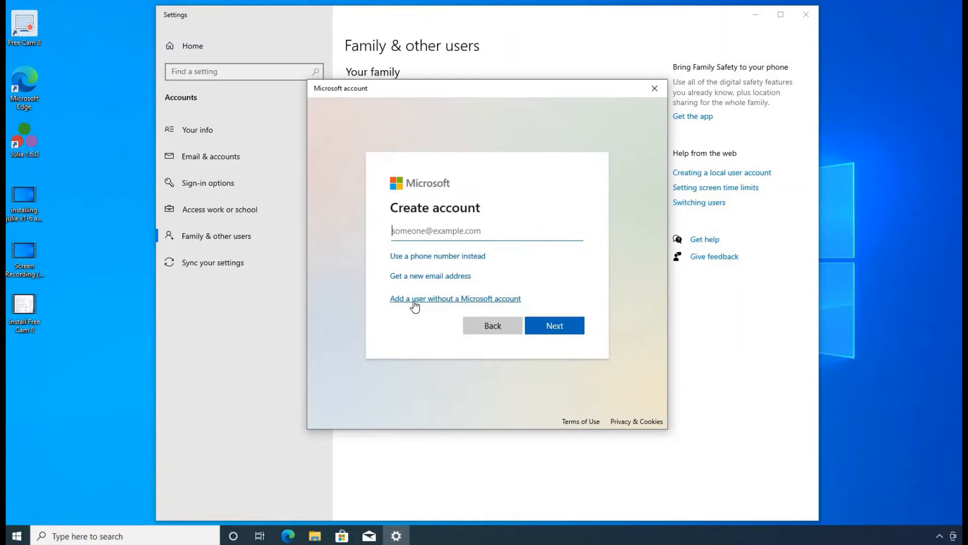
pyautogui.click(454, 298)
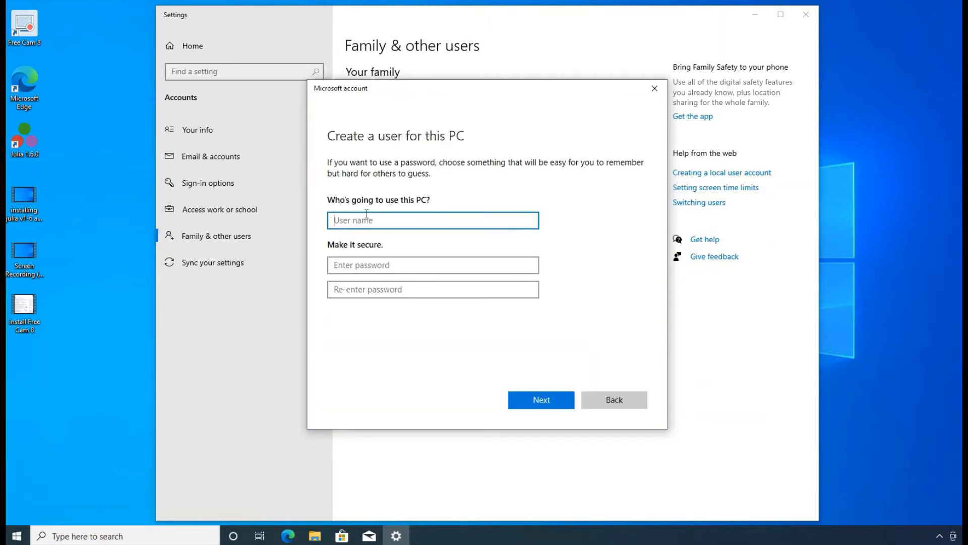
# - Enter the user name 'user2' and create the local account
pyautogui.write('user1')
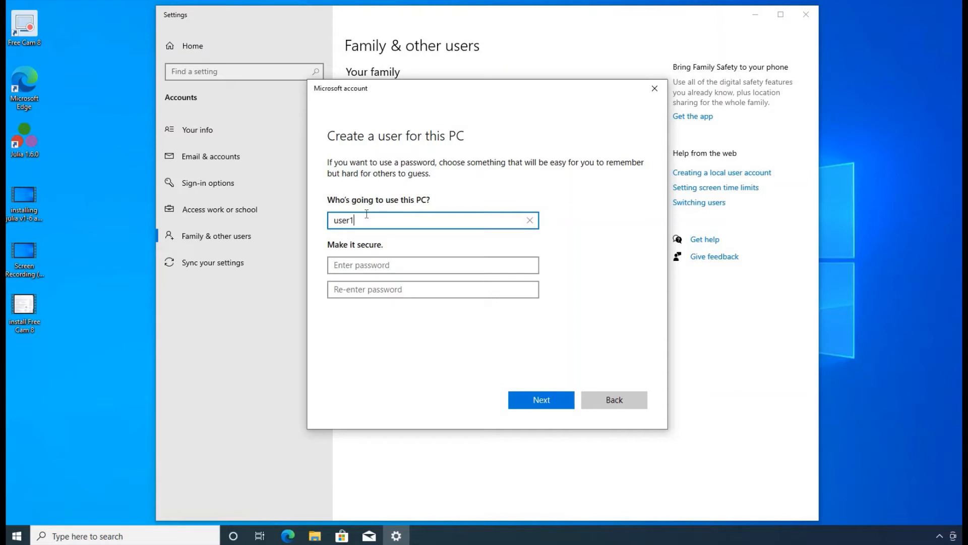
pyautogui.write('user2')
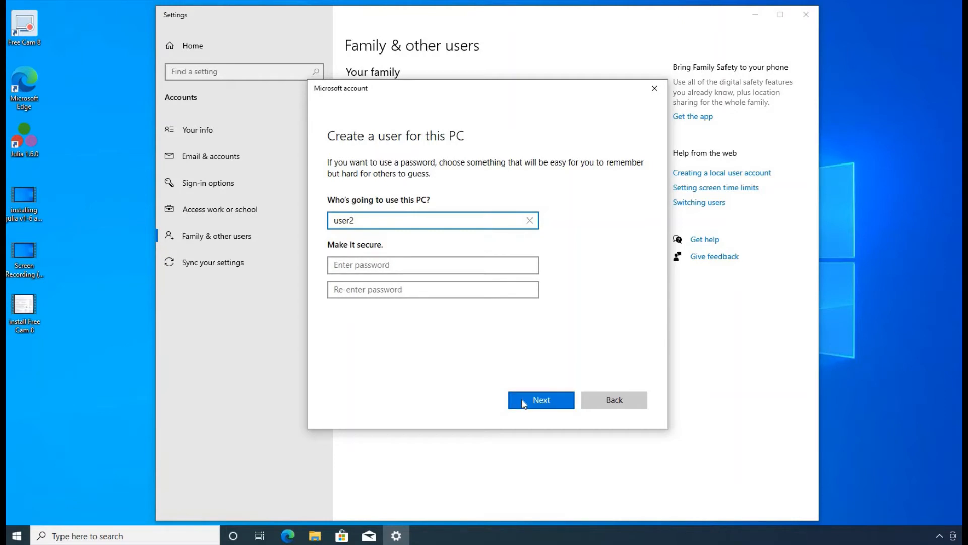
pyautogui.click(540, 399)
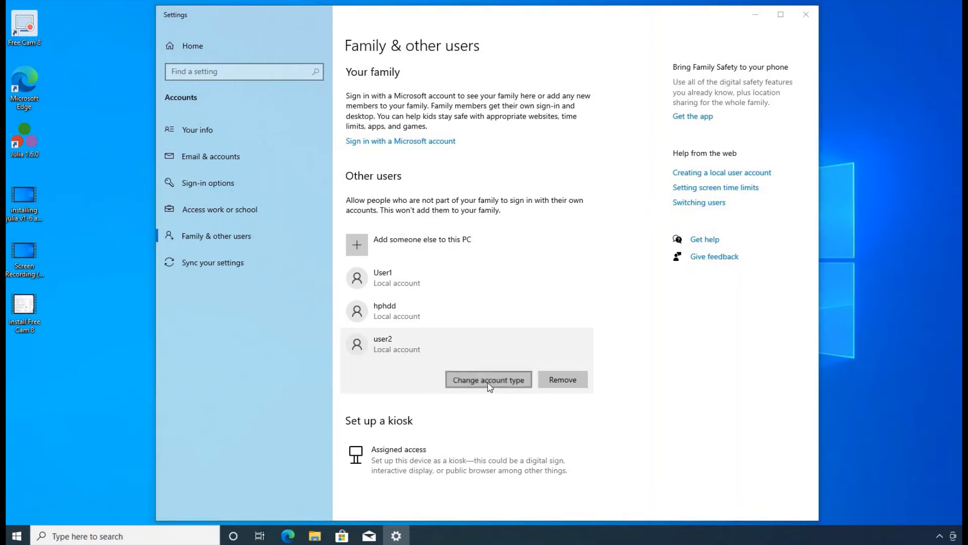
pyautogui.click(488, 379)
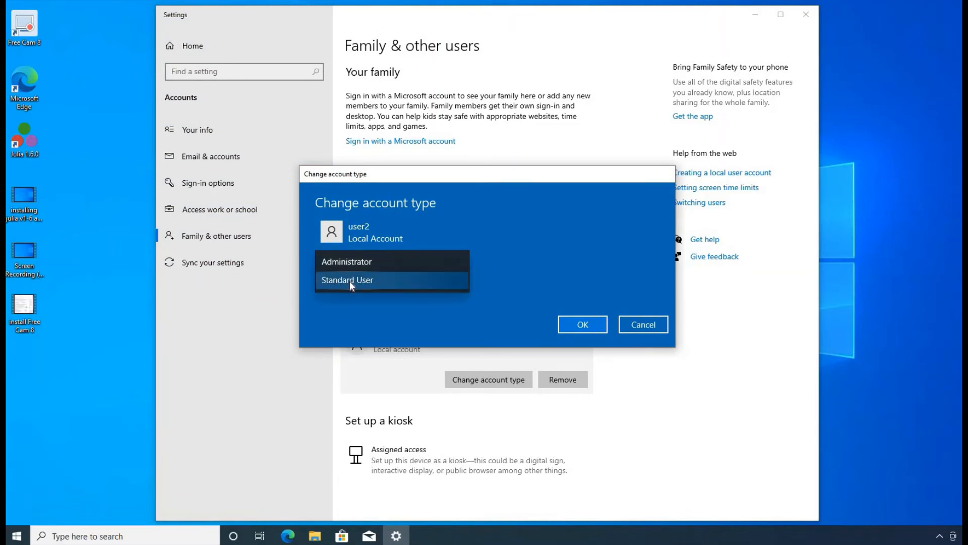
pyautogui.click(347, 280)
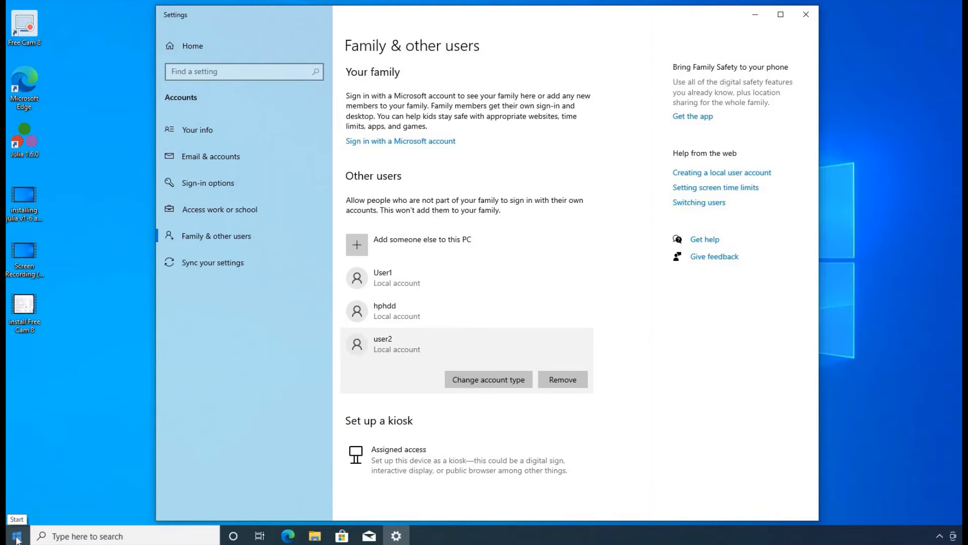
pyautogui.click(10, 535)
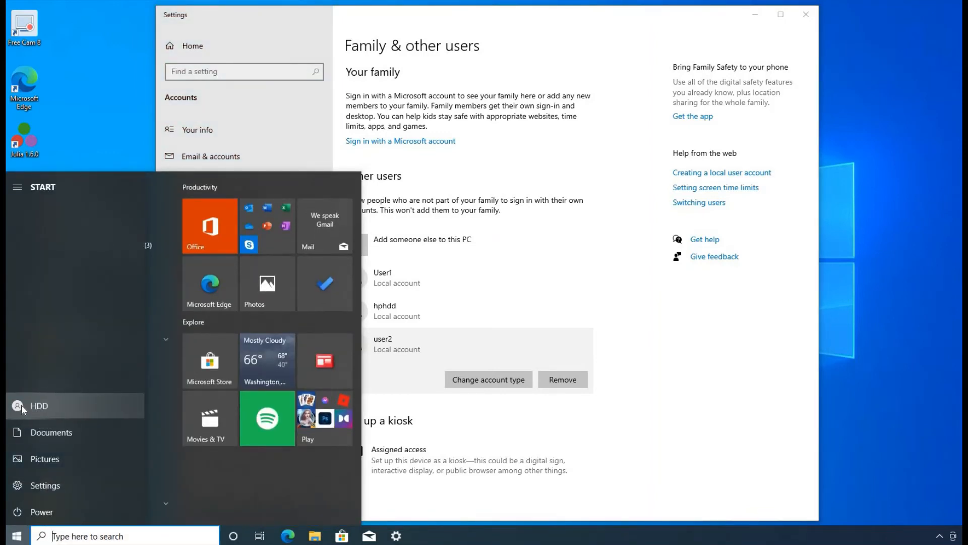
pyautogui.click(17, 405)
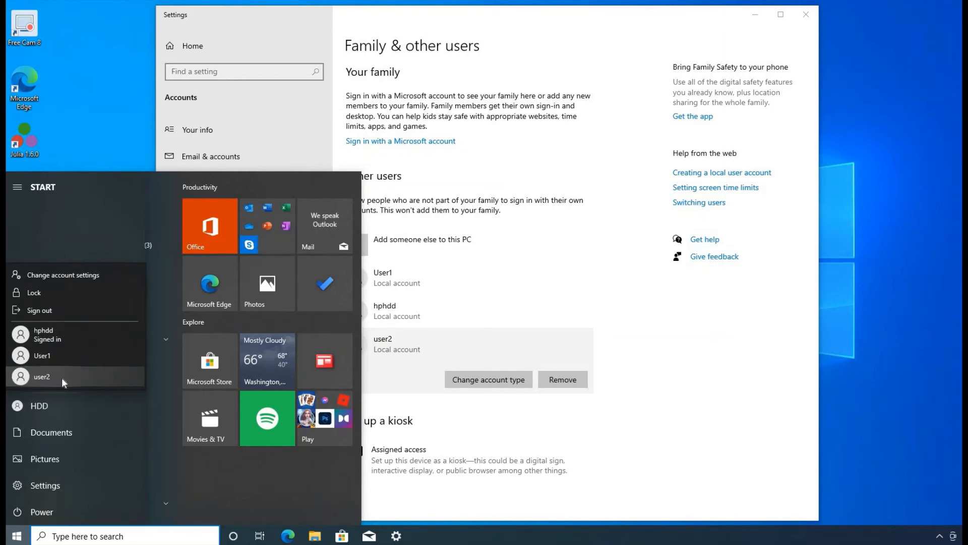
pyautogui.moveTo(52, 382)
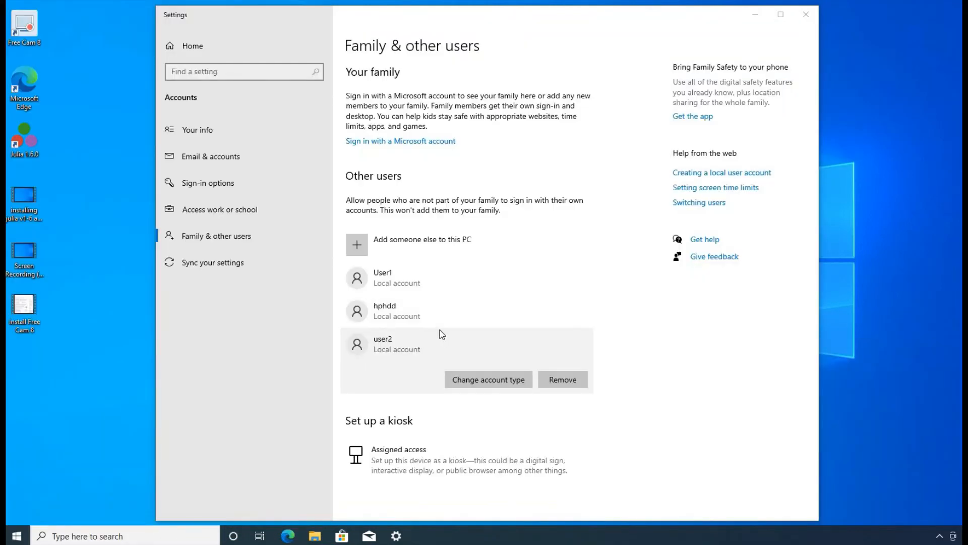
pyautogui.moveTo(414, 293)
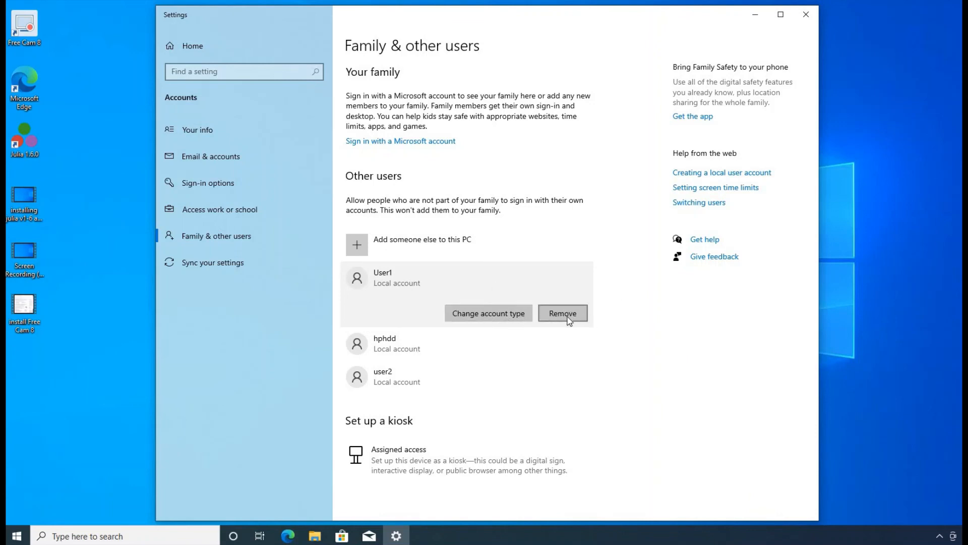
# - Remove User1 and confirm deleting its account and data
pyautogui.click(561, 313)
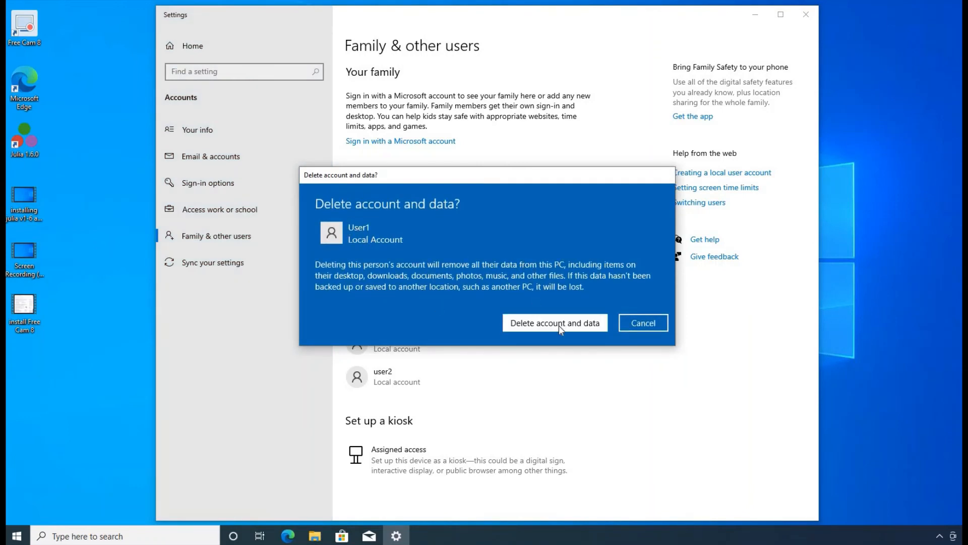
pyautogui.click(554, 323)
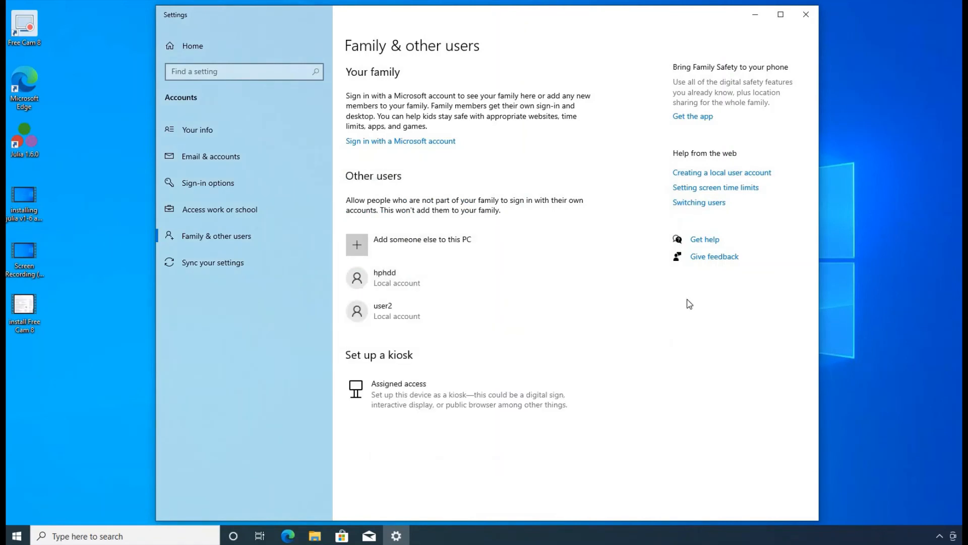